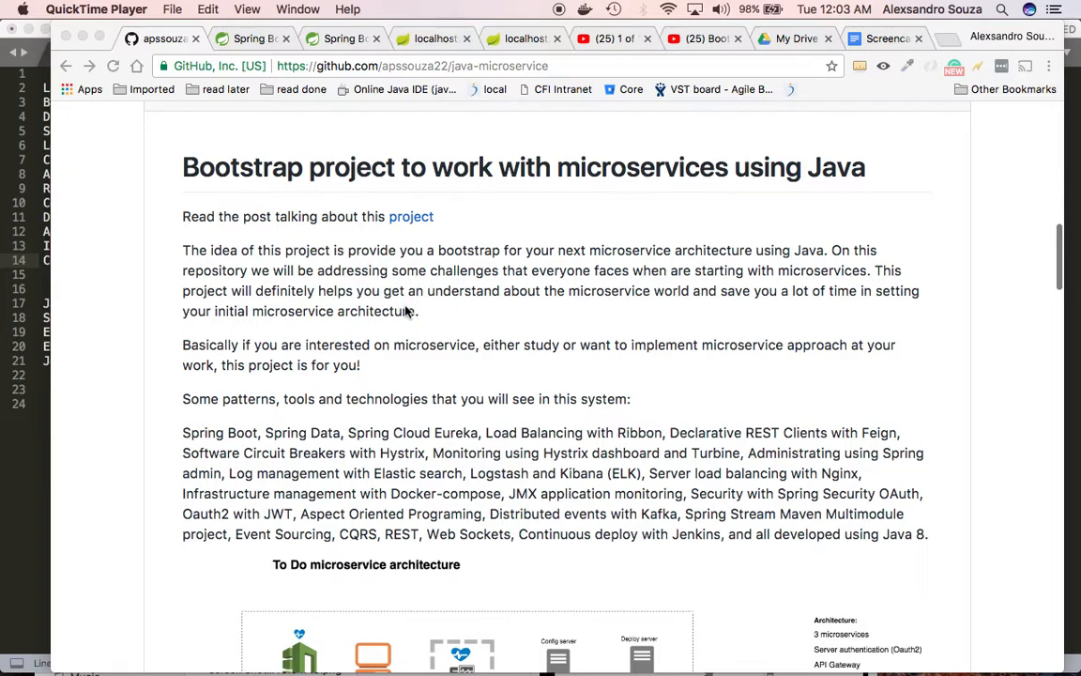
Scroll the java-microservice README from its title past the technology list to the architecture diagram.
scroll("down", 3)
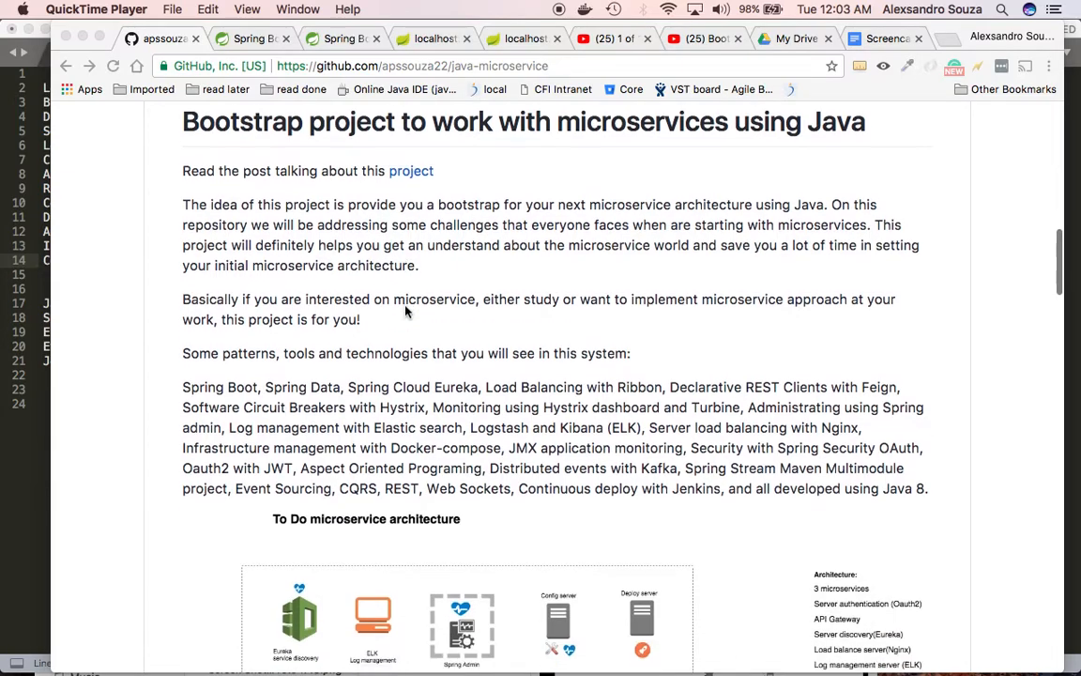
scroll("down", 3)
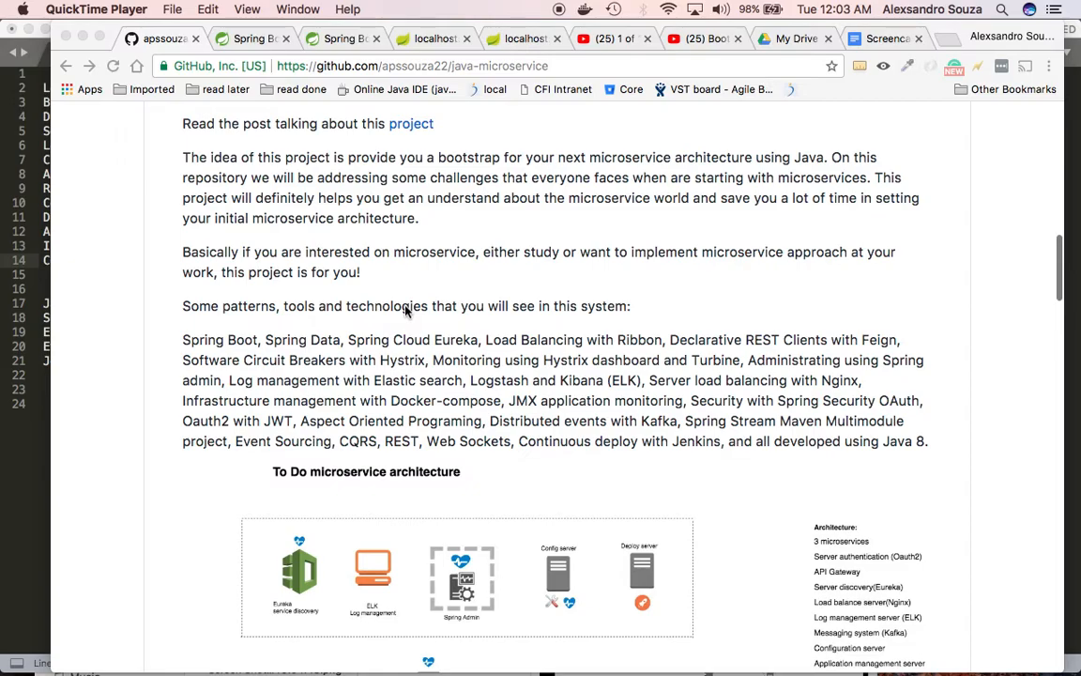
mouse_move(428, 405)
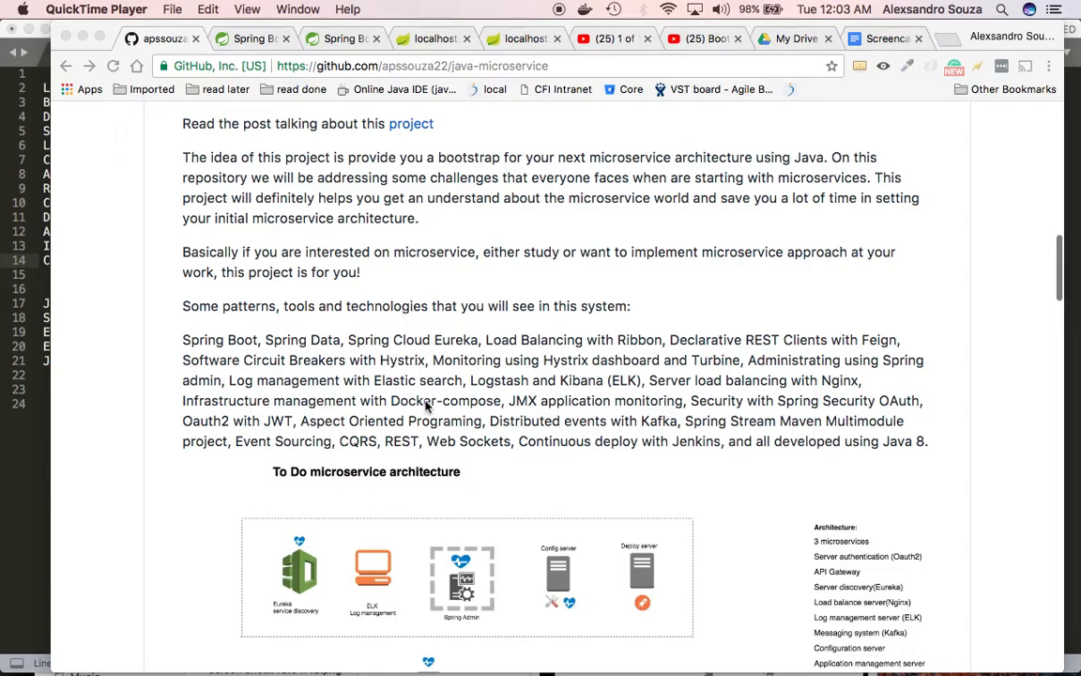
scroll("down", 3)
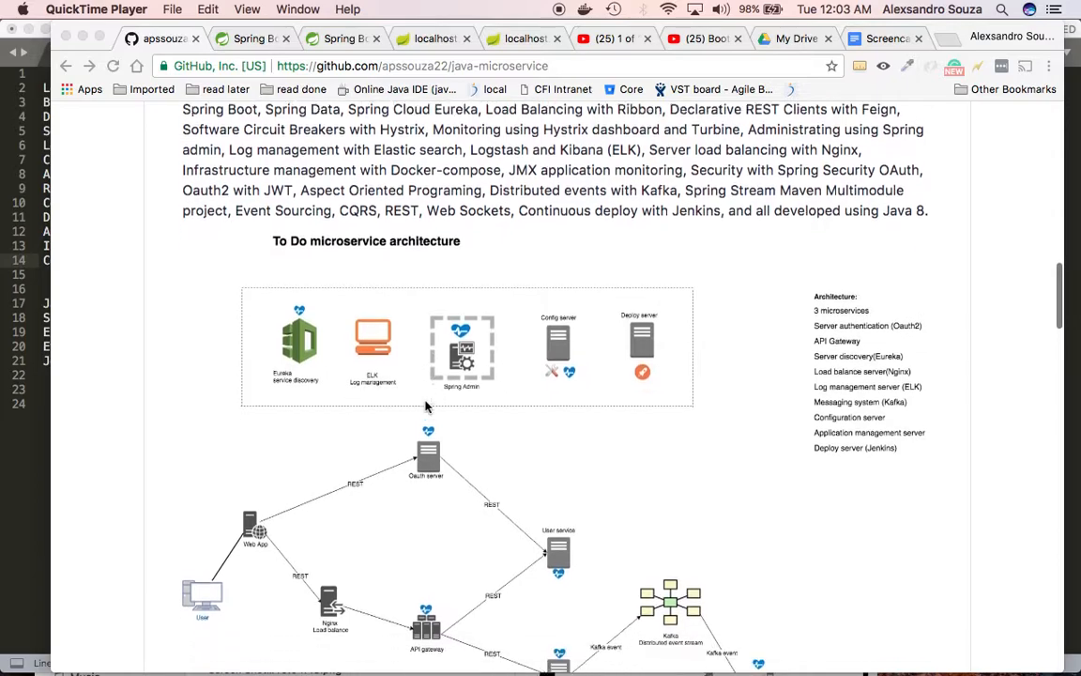
scroll("down", 3)
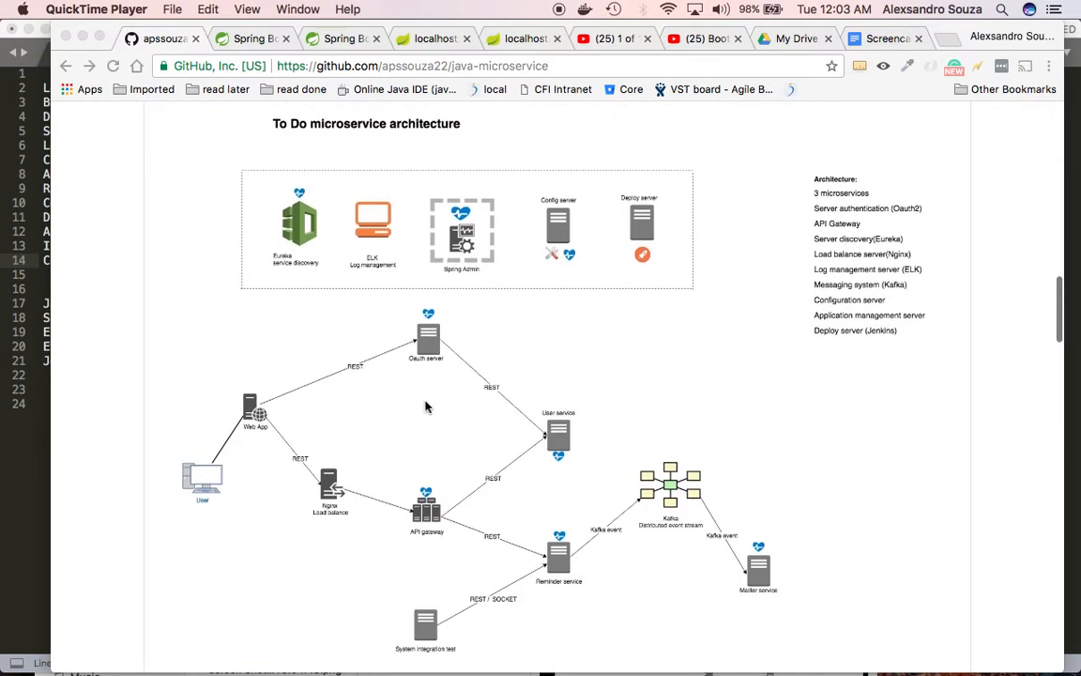
mouse_move(488, 401)
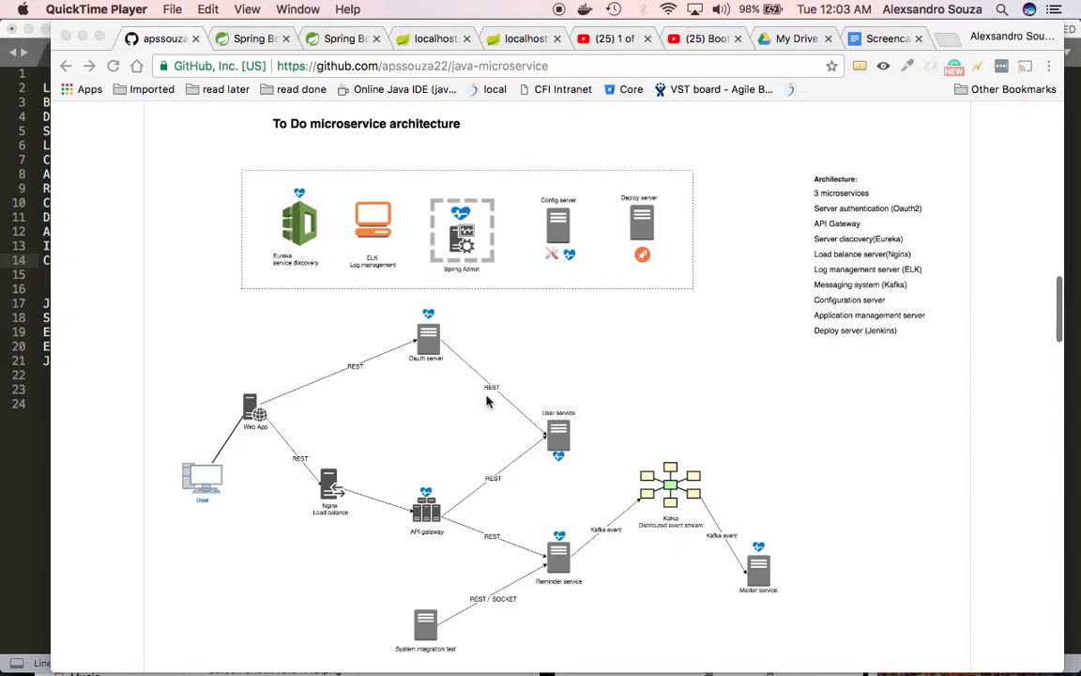
scroll("down", 3)
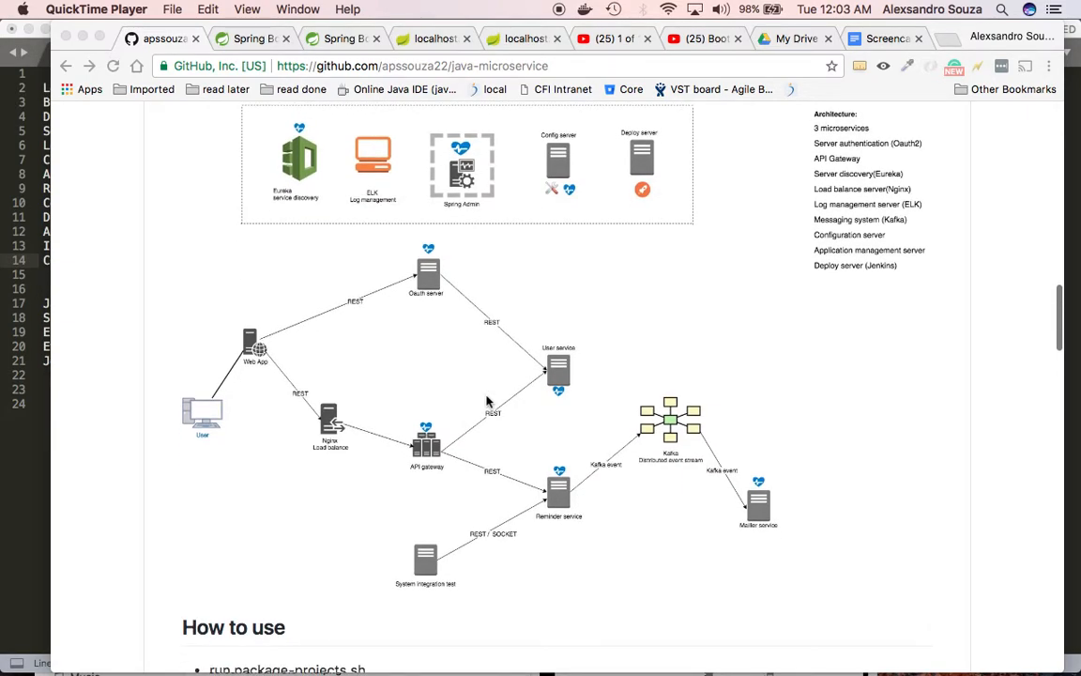
mouse_move(434, 310)
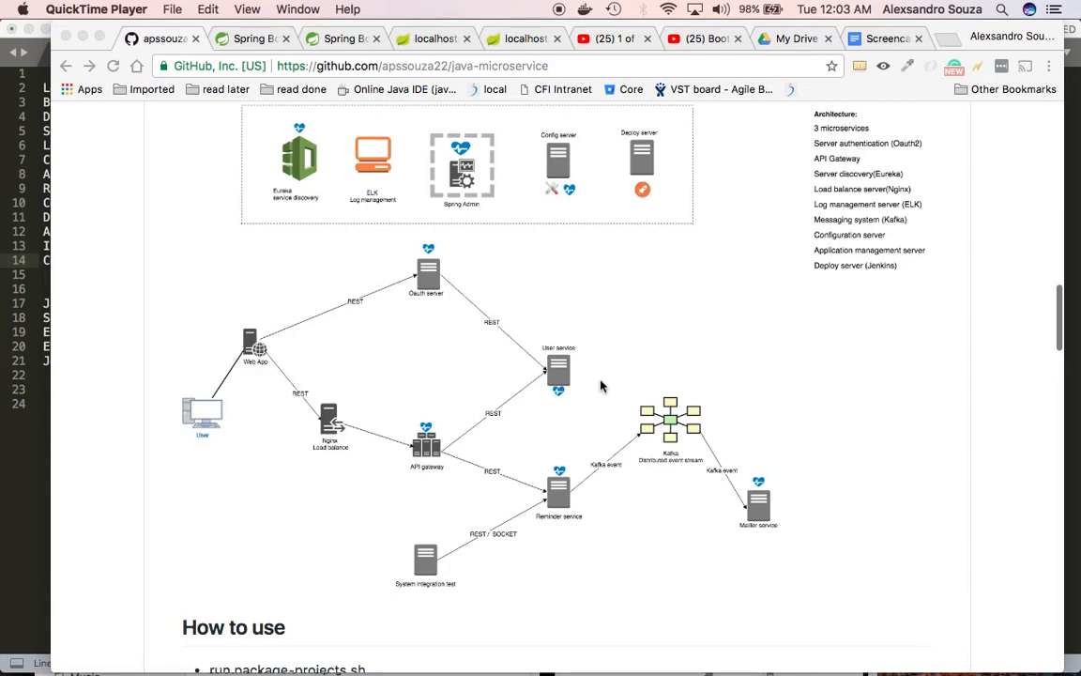
mouse_move(627, 328)
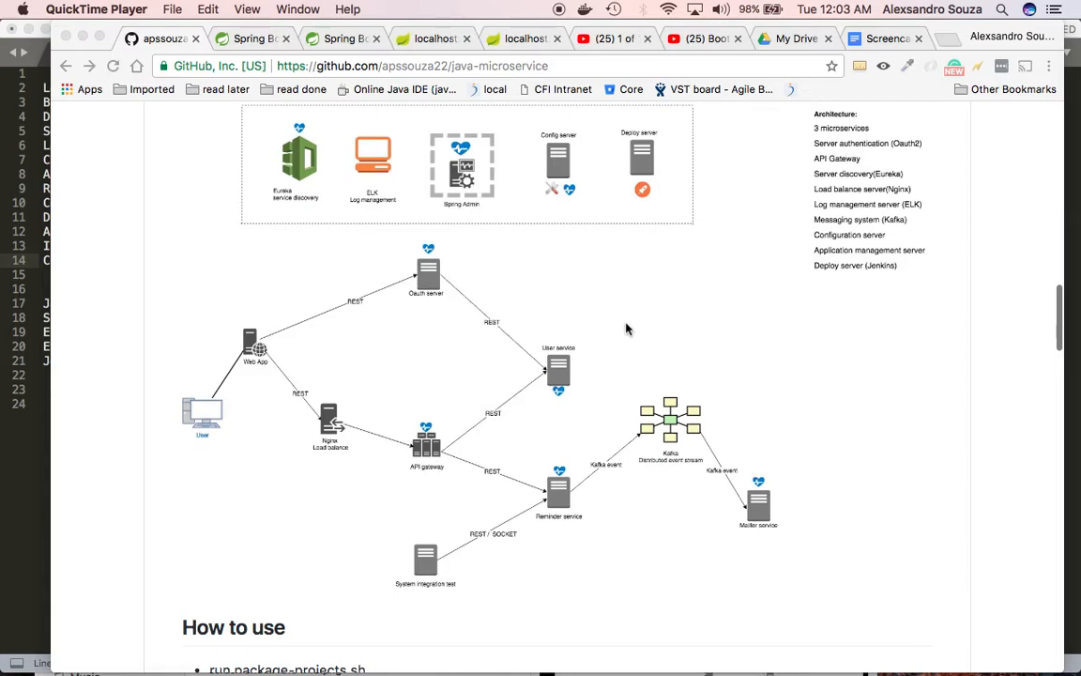
mouse_move(460, 293)
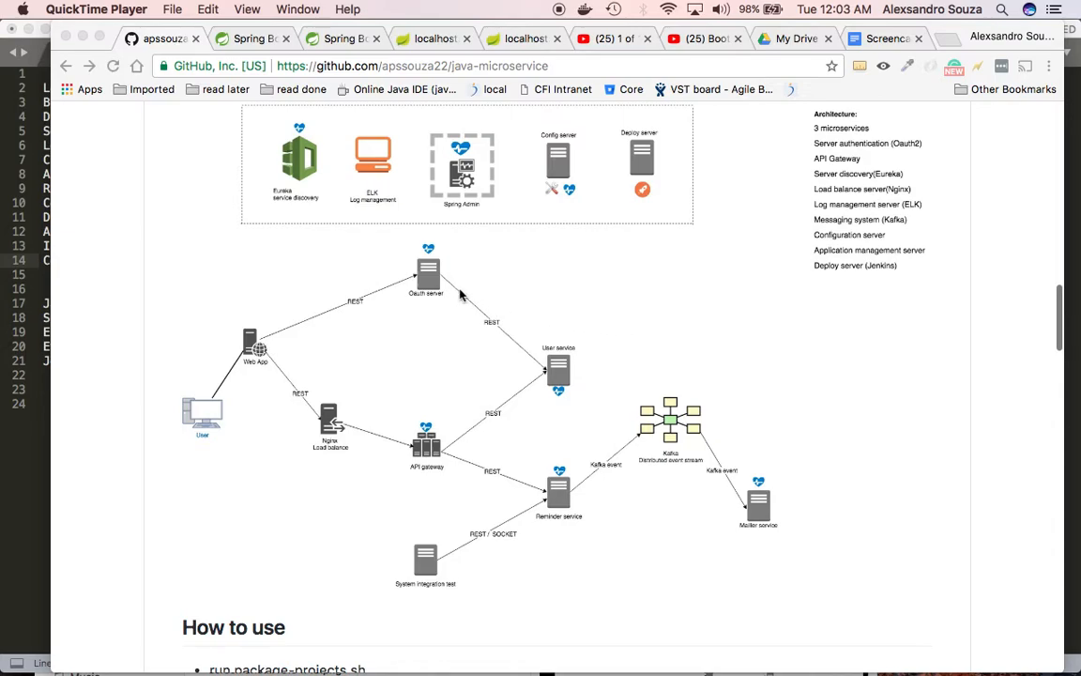
mouse_move(612, 395)
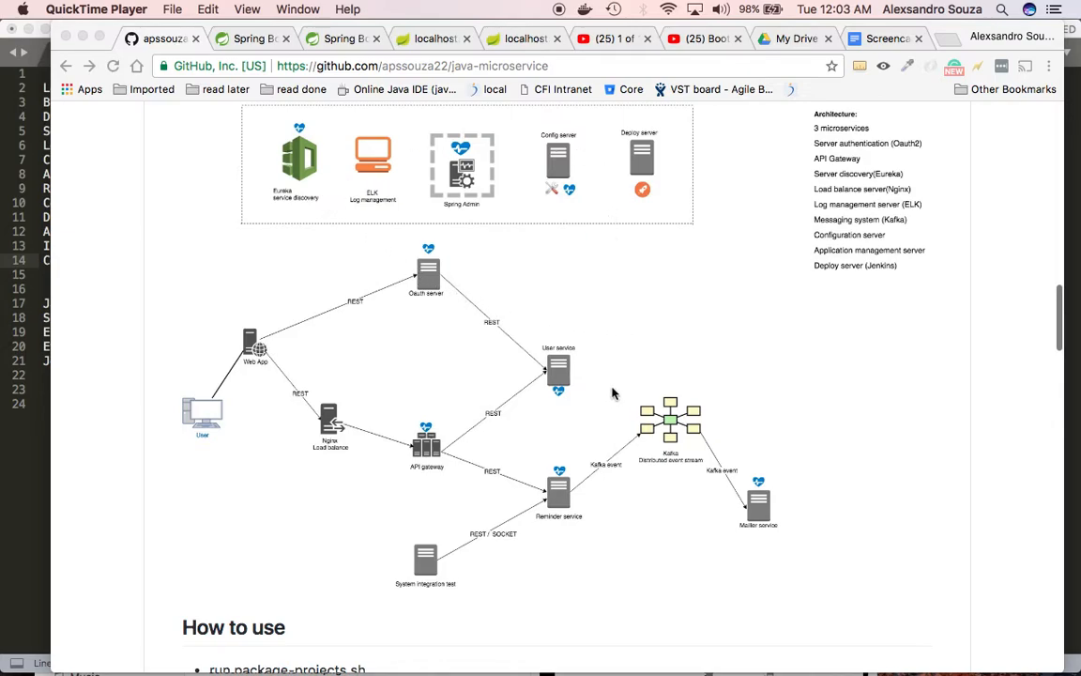
mouse_move(559, 485)
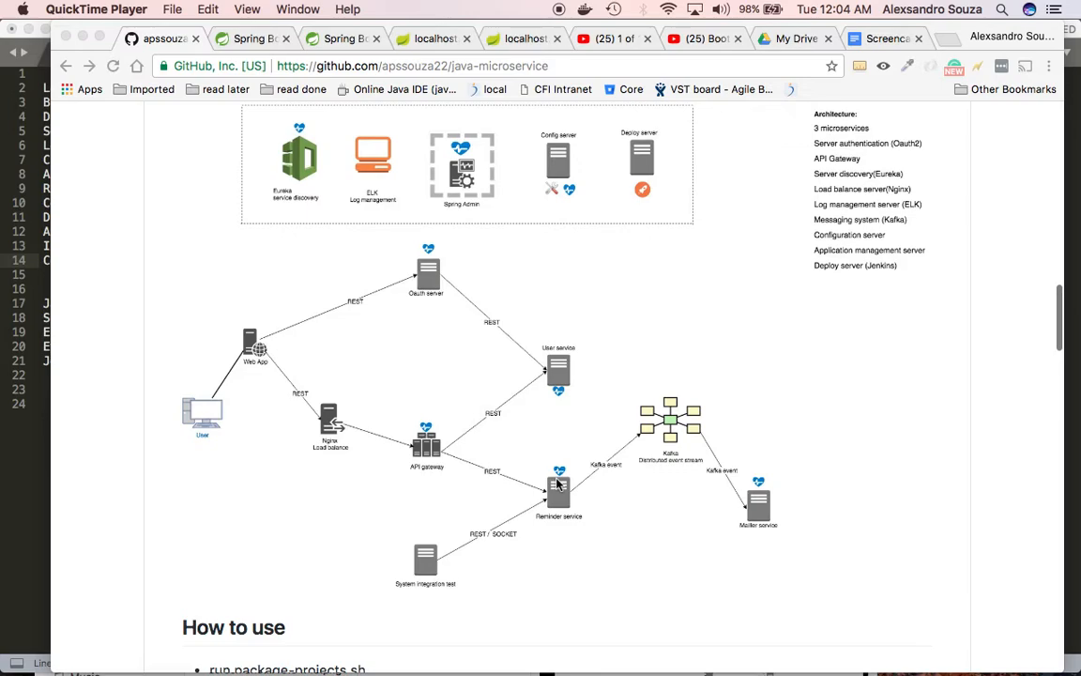
mouse_move(567, 430)
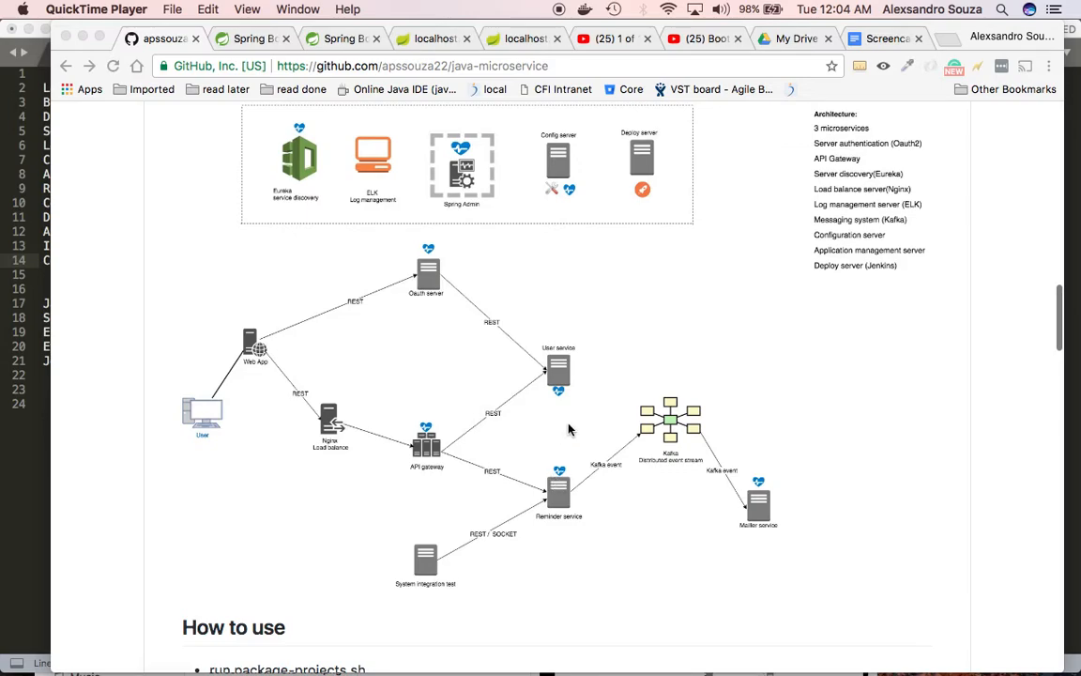
mouse_move(548, 383)
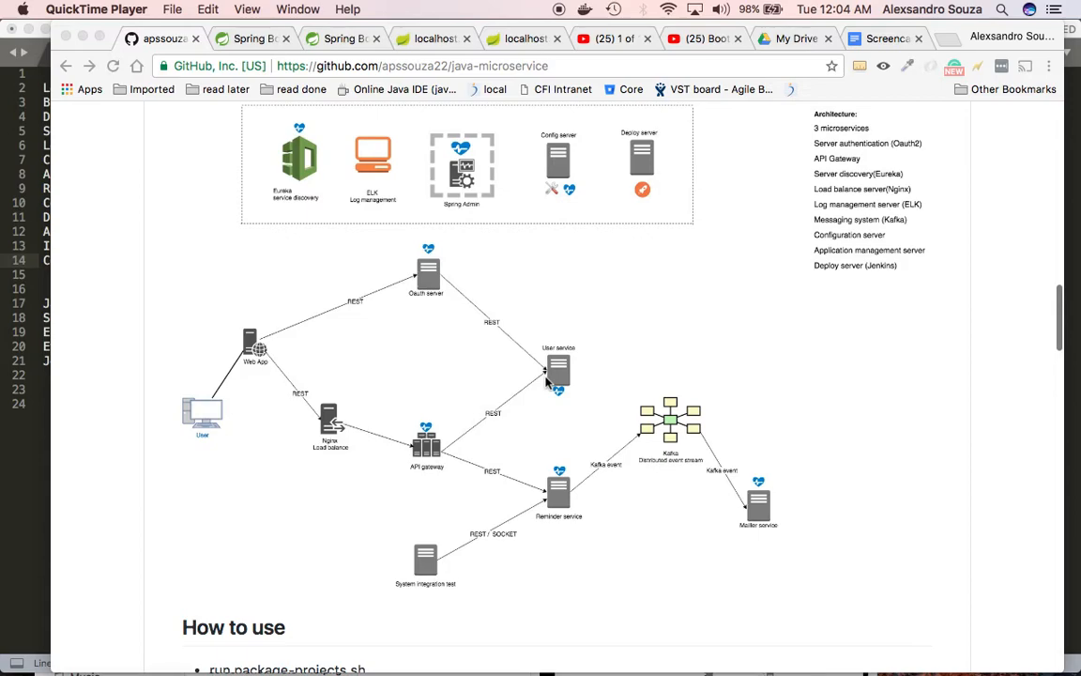
Switch to Sublime Text to view the untitled notes on microservice challenges (ELK, Eureka, OAuth2).
key("cmd+tab")
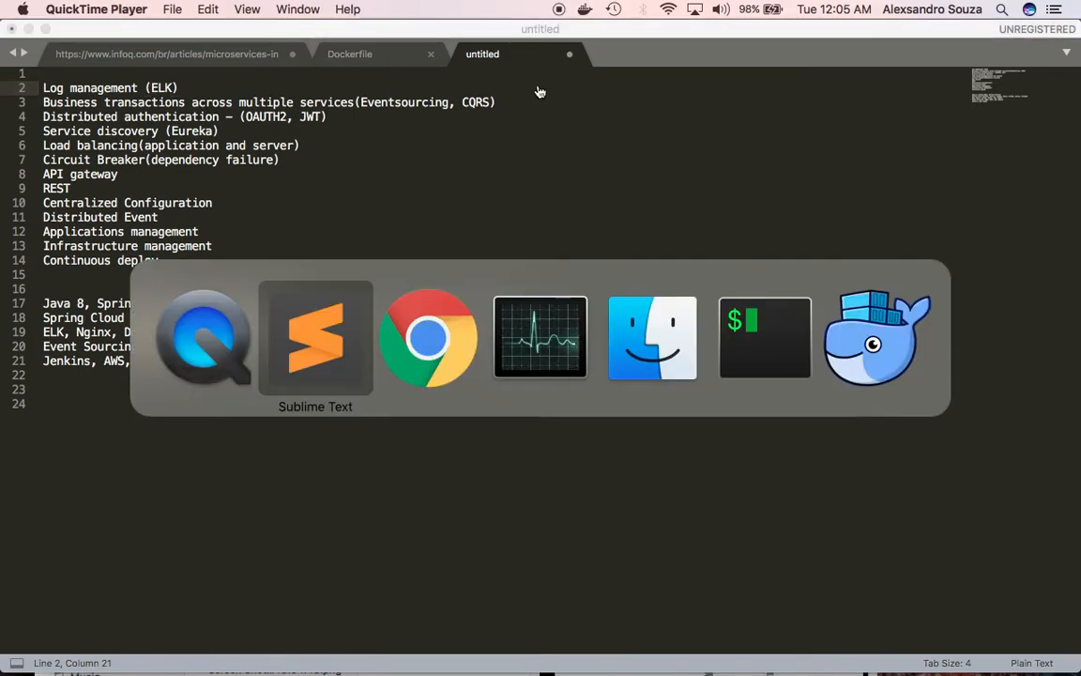
Return to Chrome and scroll through the How to use and Jenkins Pipeline deploy sections.
left_click(428, 338)
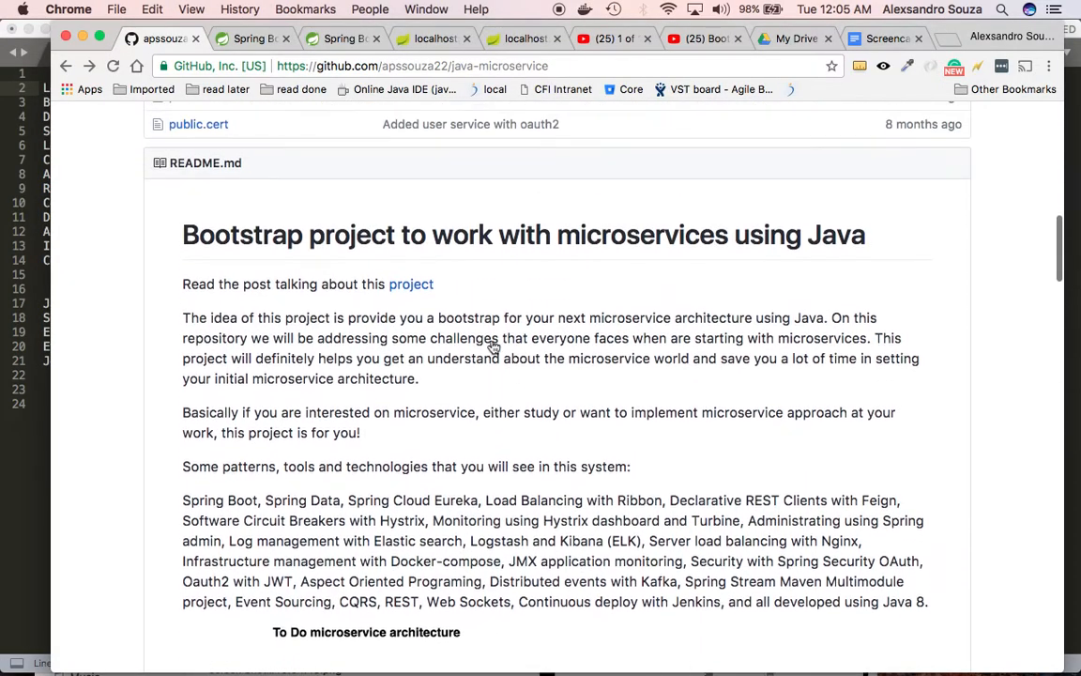
scroll("down", 3)
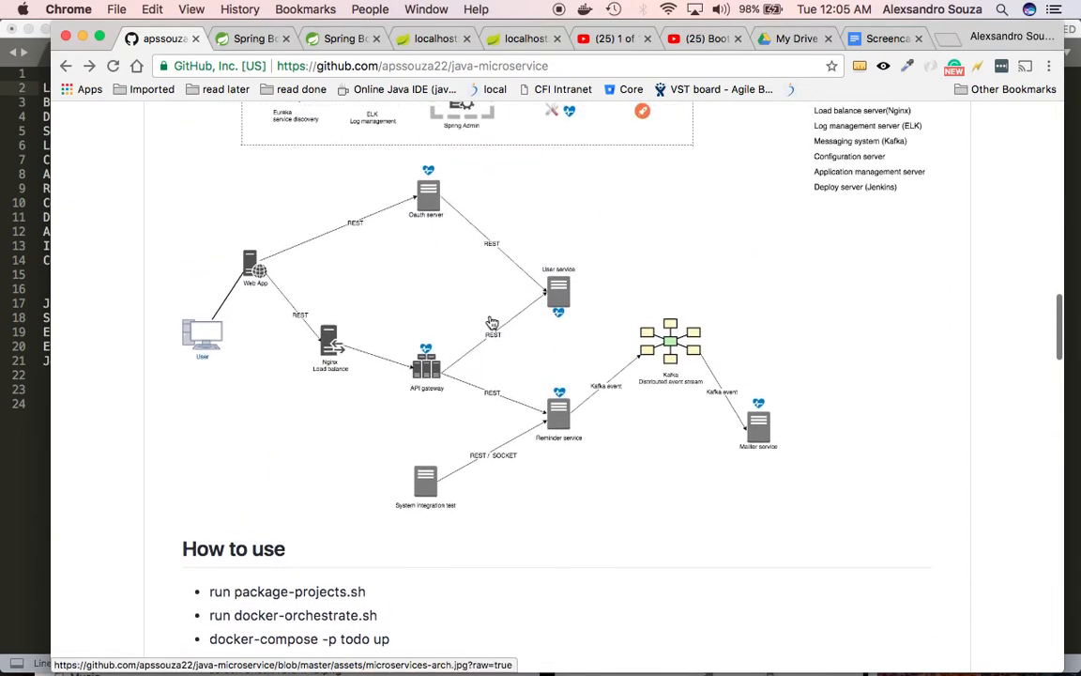
mouse_move(492, 323)
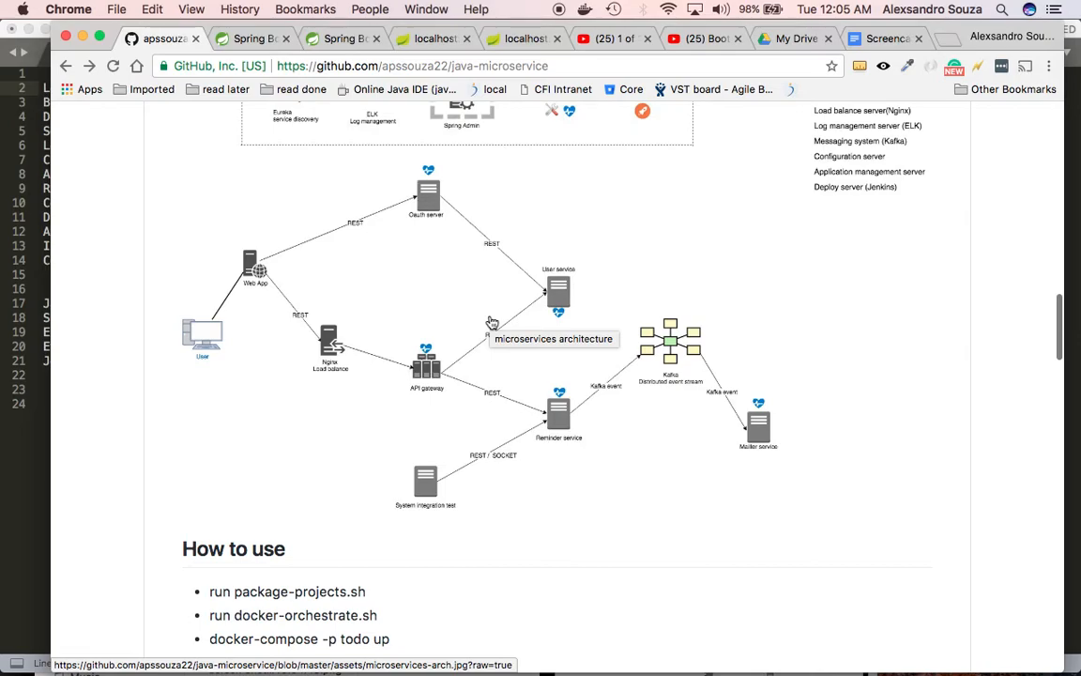
scroll("down", 3)
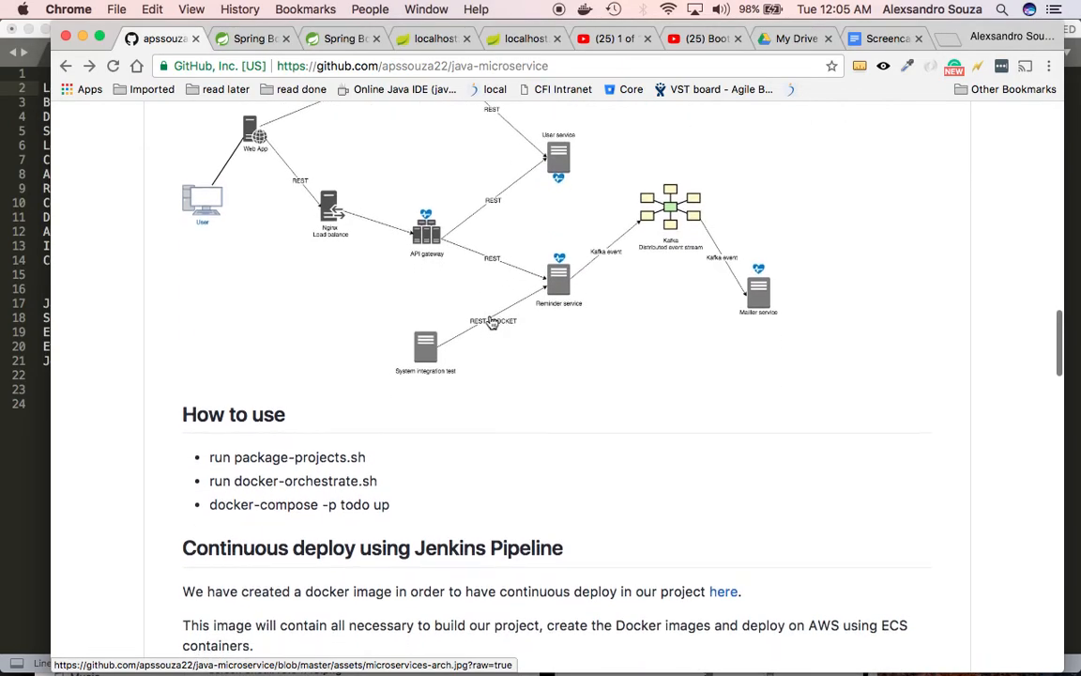
scroll("down", 3)
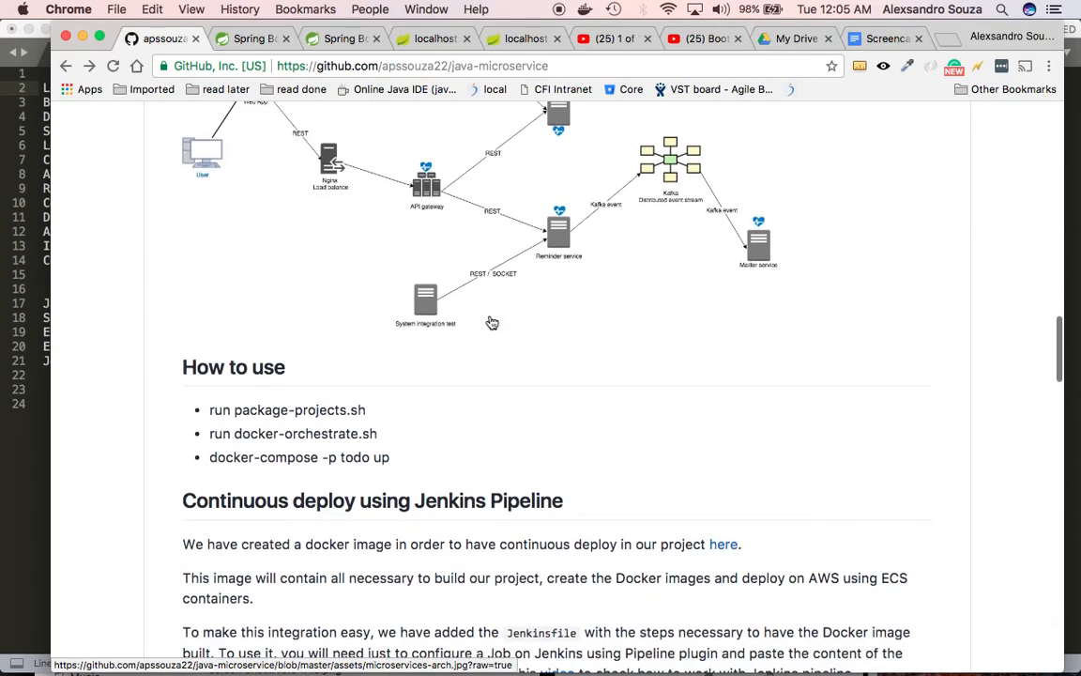
mouse_move(428, 152)
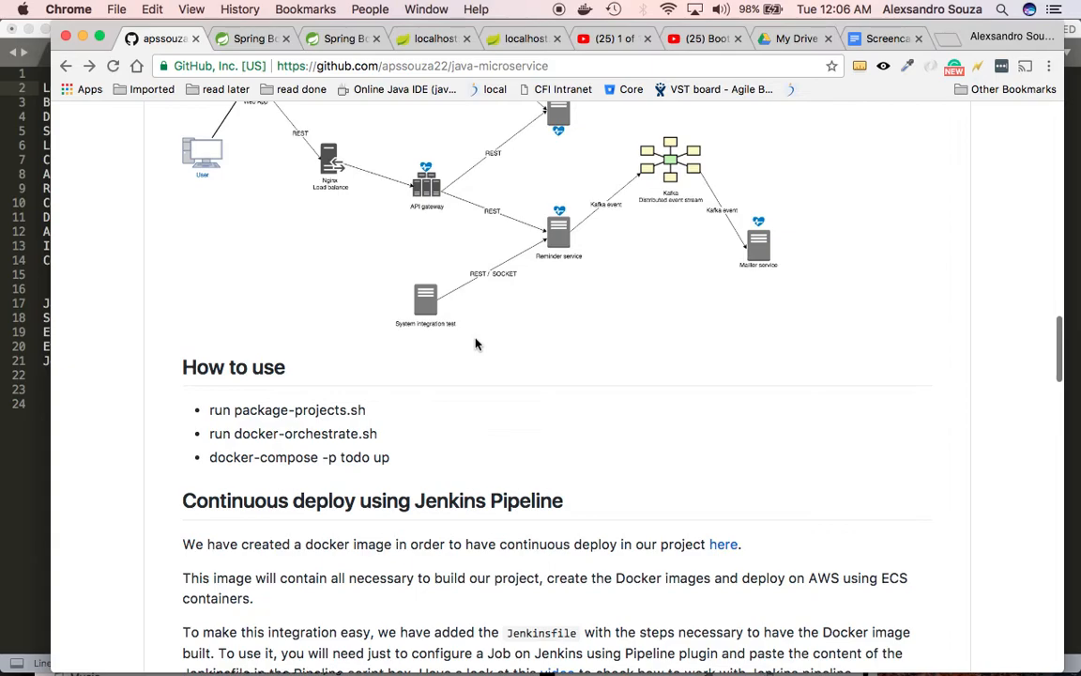
mouse_move(552, 355)
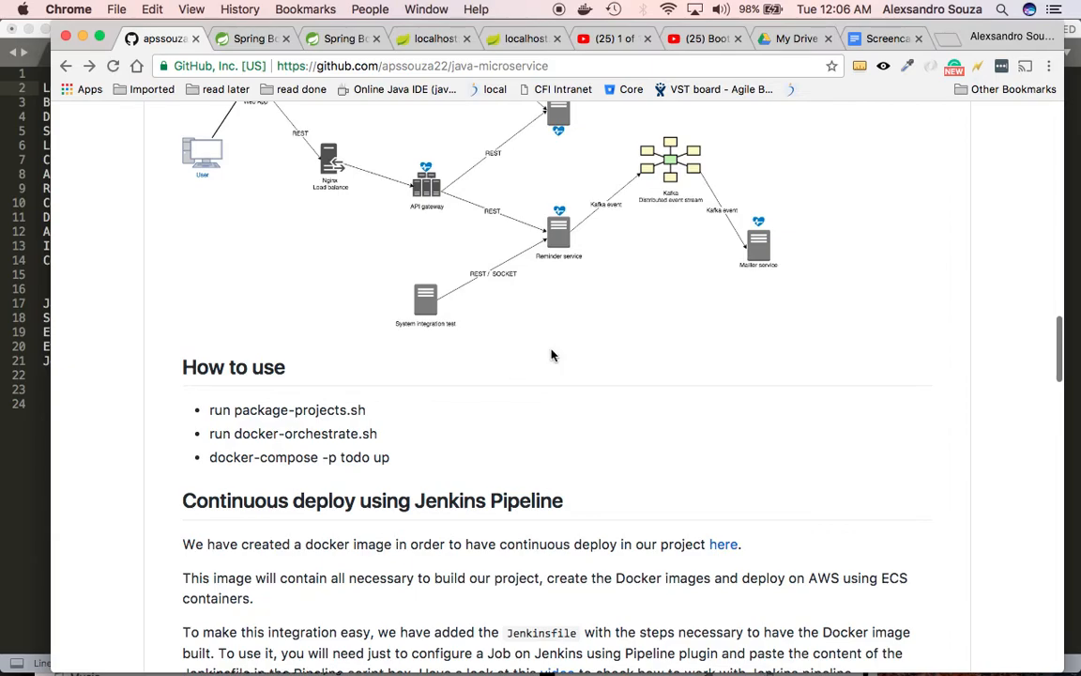
scroll("down", 3)
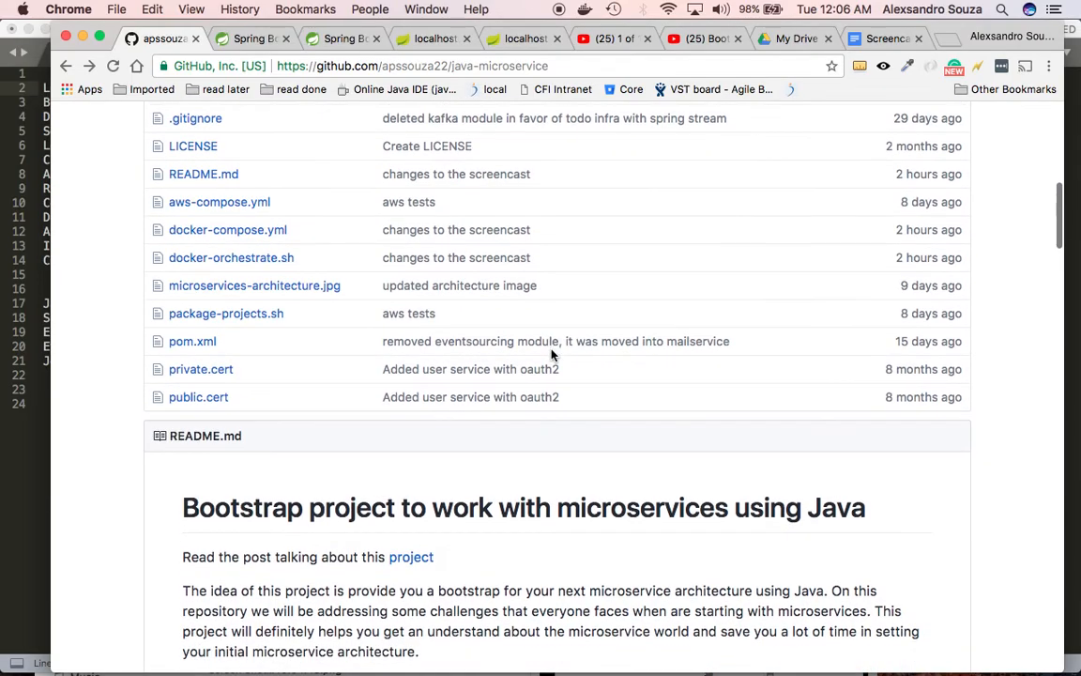
Scroll from the repository file list down the README to the To Do architecture diagram again.
scroll("down", 3)
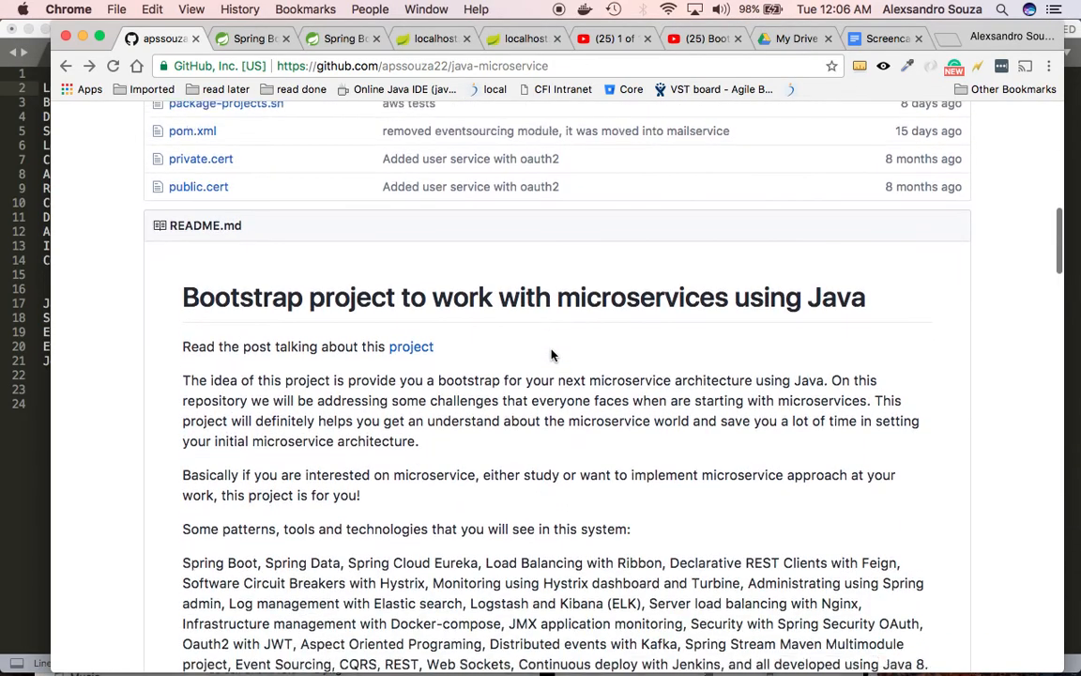
scroll("down", 3)
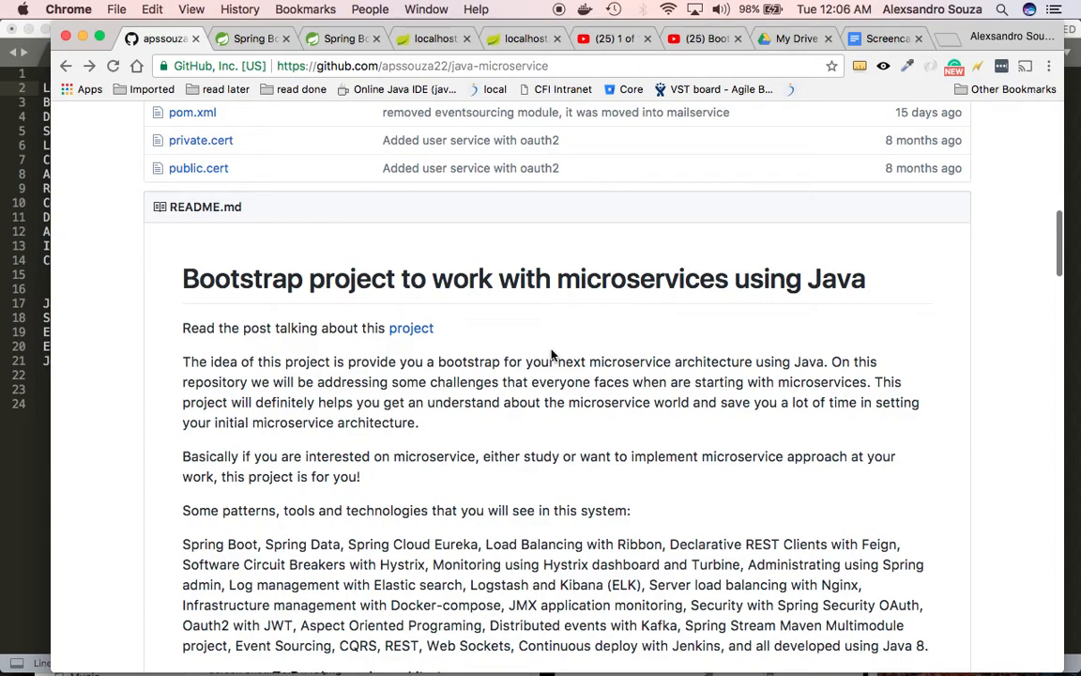
scroll("down", 3)
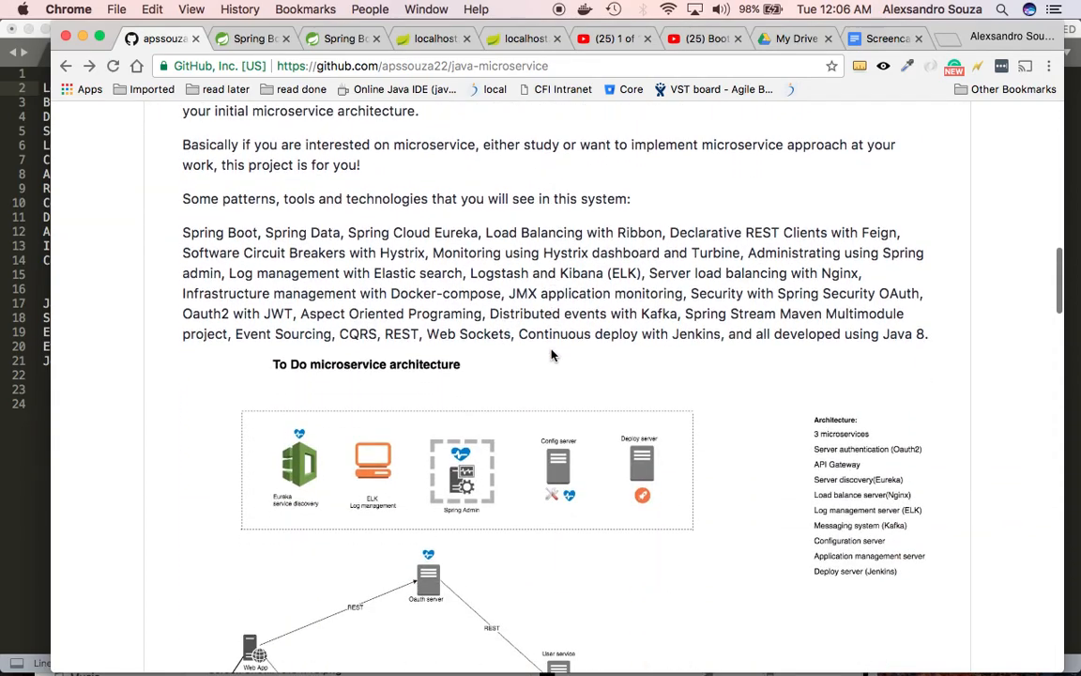
scroll("down", 3)
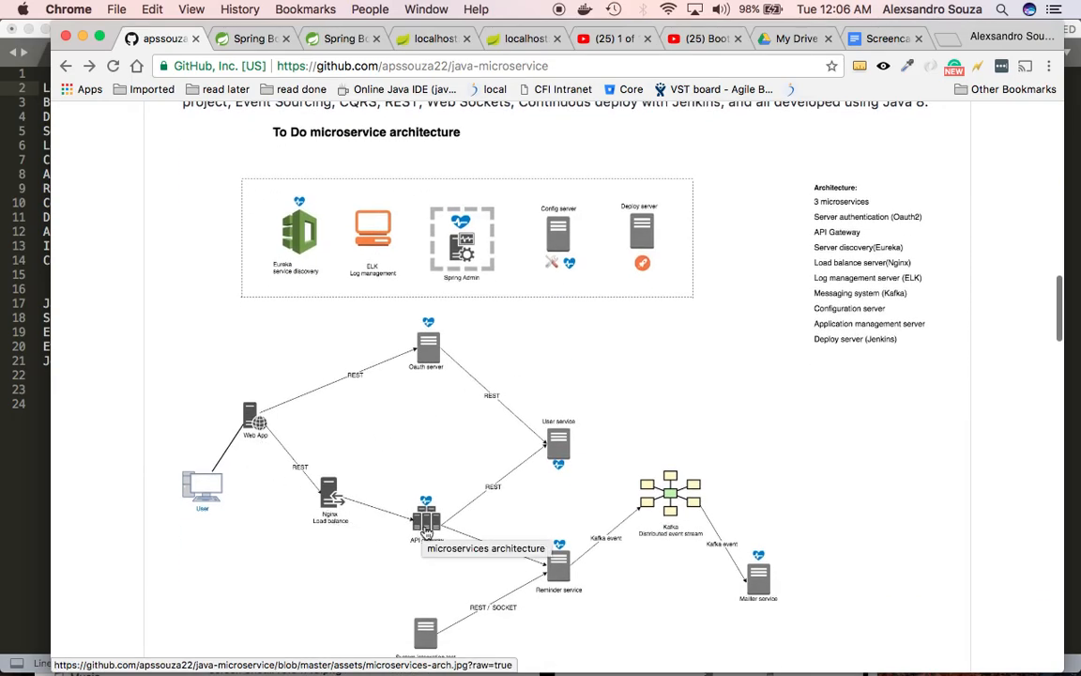
mouse_move(559, 458)
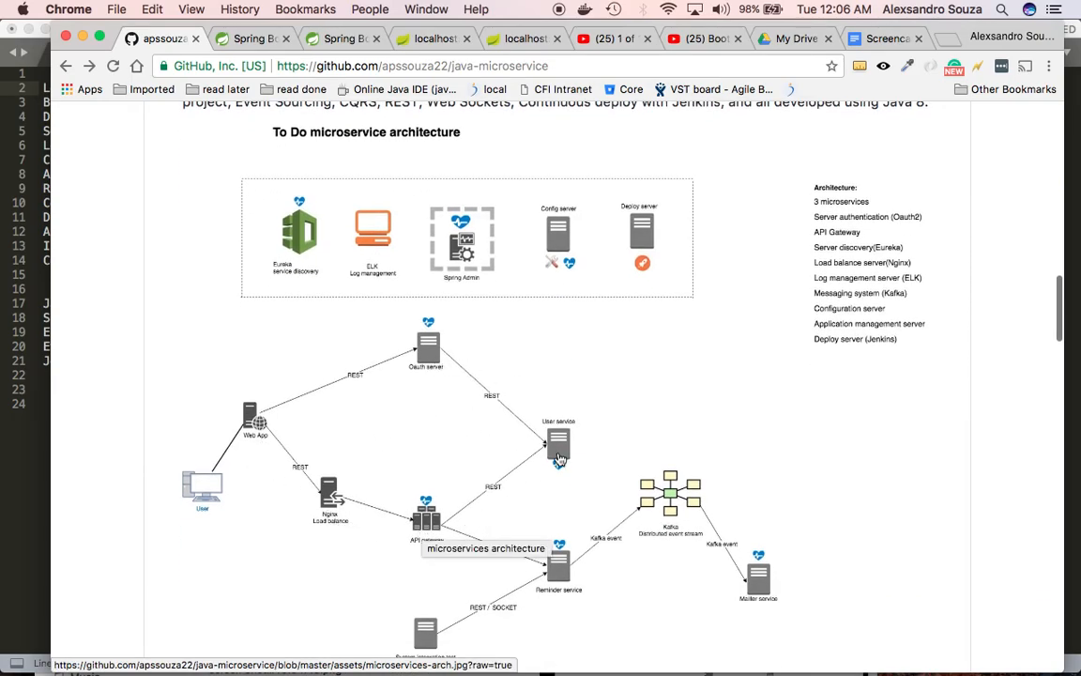
mouse_move(646, 488)
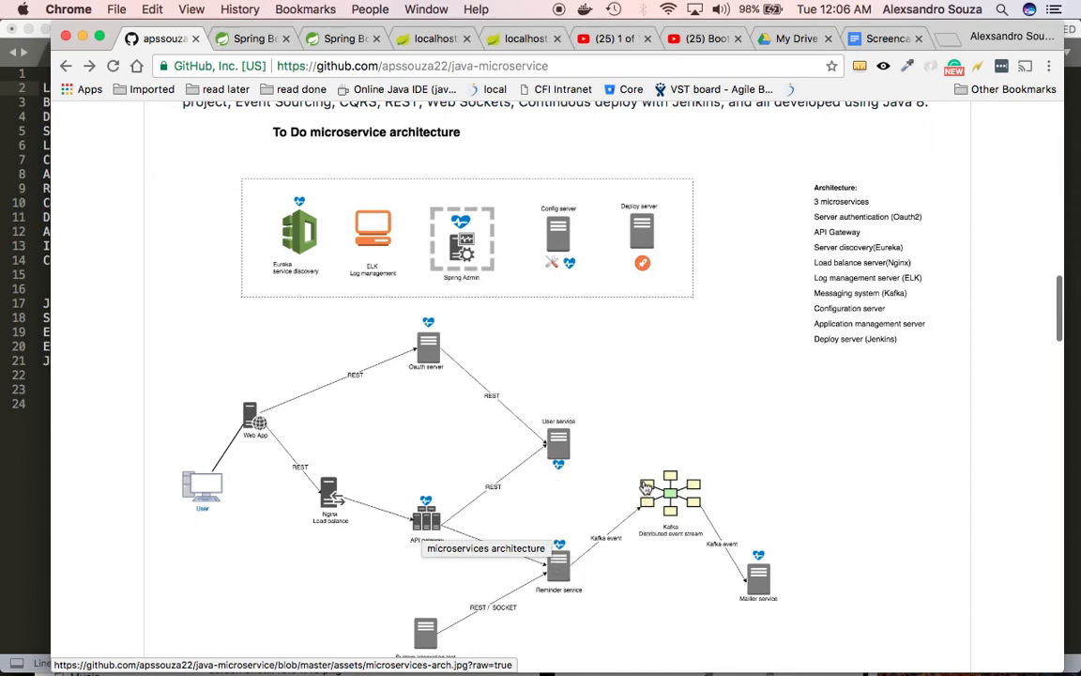
mouse_move(638, 175)
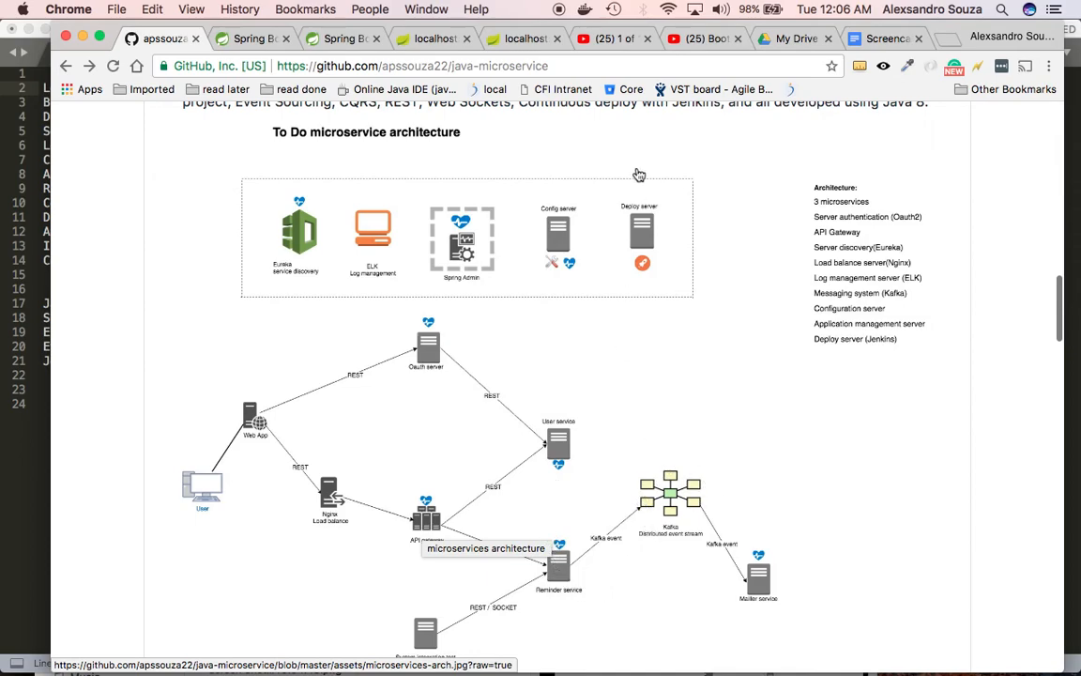